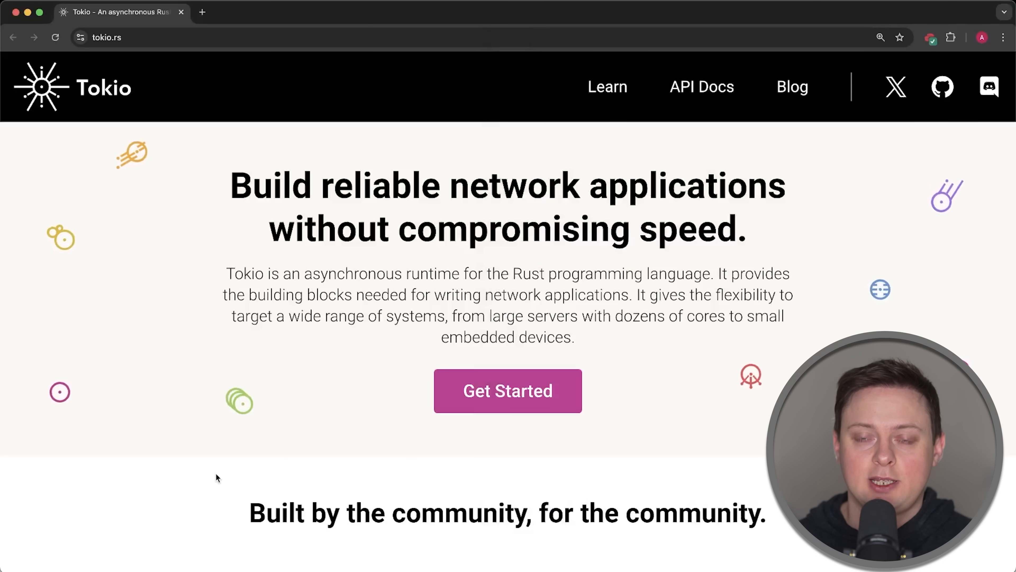
Show the Runtime then Hyper entries in the Tokio stack sidebar and follow the Hyper project link.
{"action": "scroll", "scroll_direction": "down", "scroll_amount": 3}
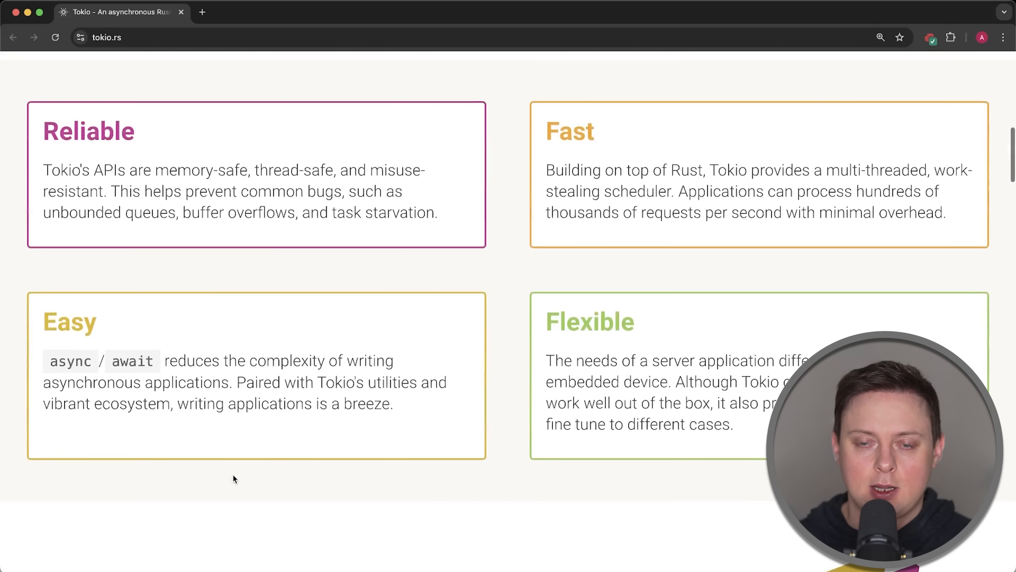
{"action": "scroll", "scroll_direction": "down", "scroll_amount": 3}
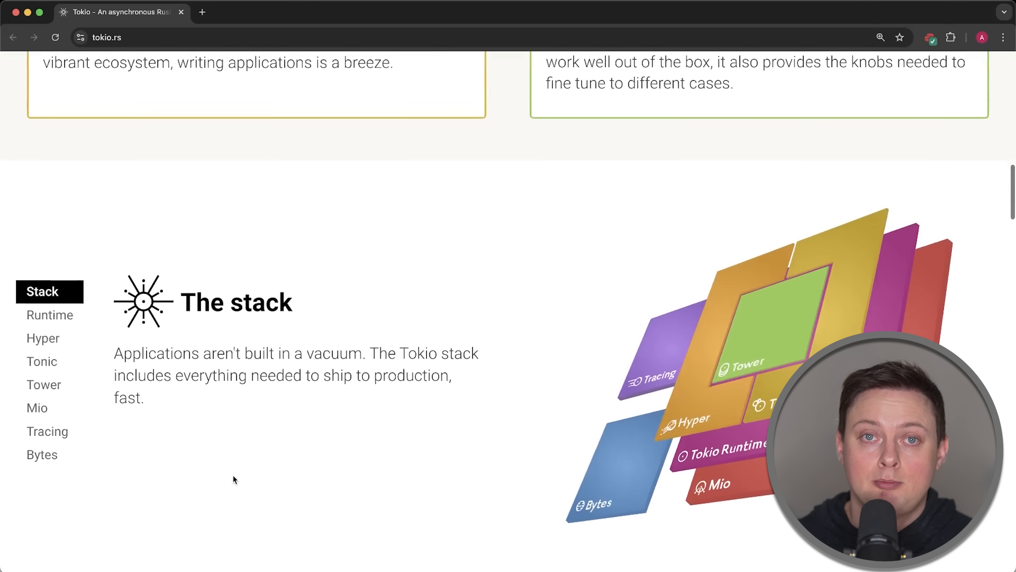
{"action": "left_click", "coordinate": [50, 314]}
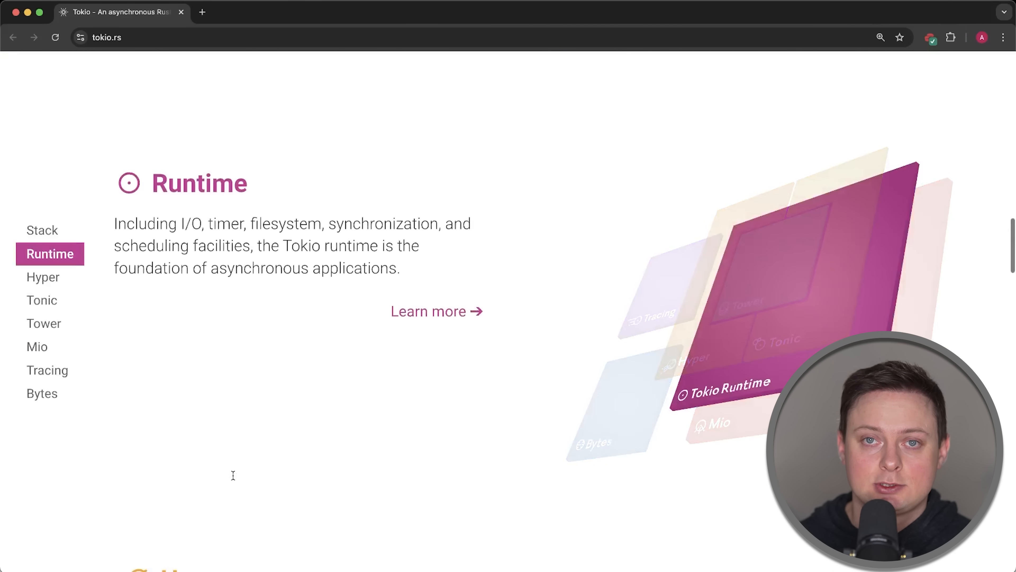
{"action": "left_click", "coordinate": [43, 277]}
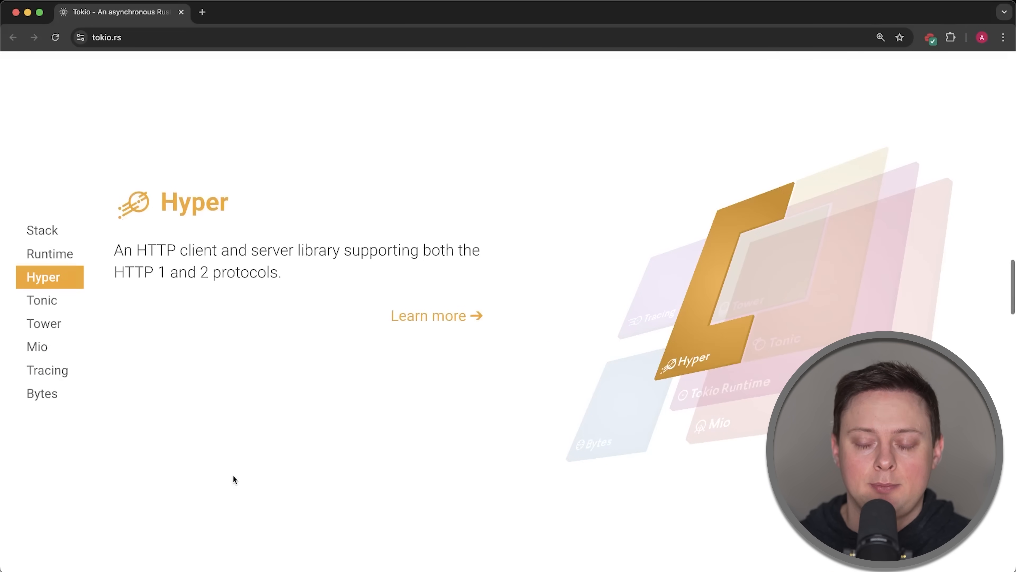
{"action": "double_click", "coordinate": [193, 203]}
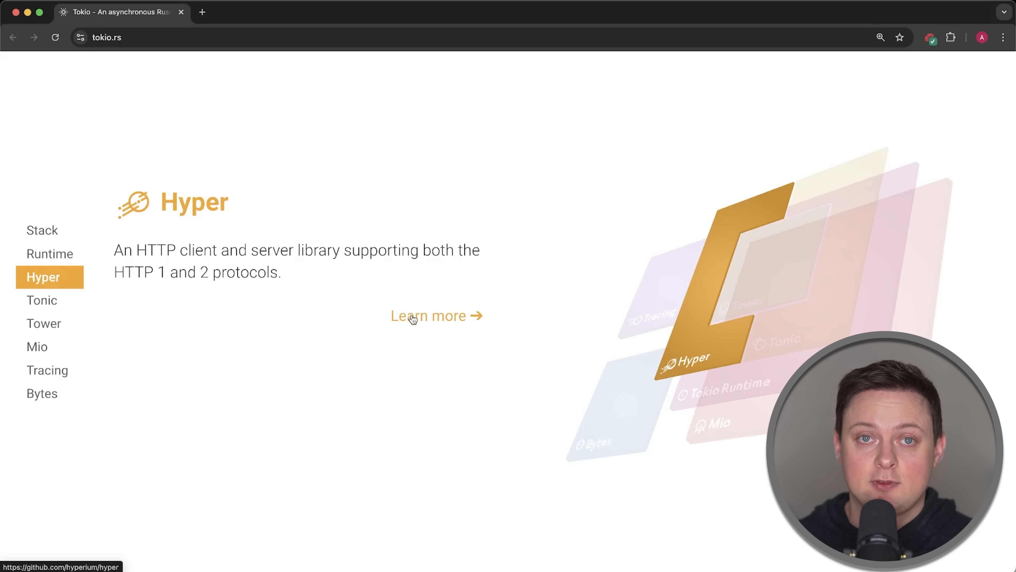
{"action": "left_click", "coordinate": [341, 12]}
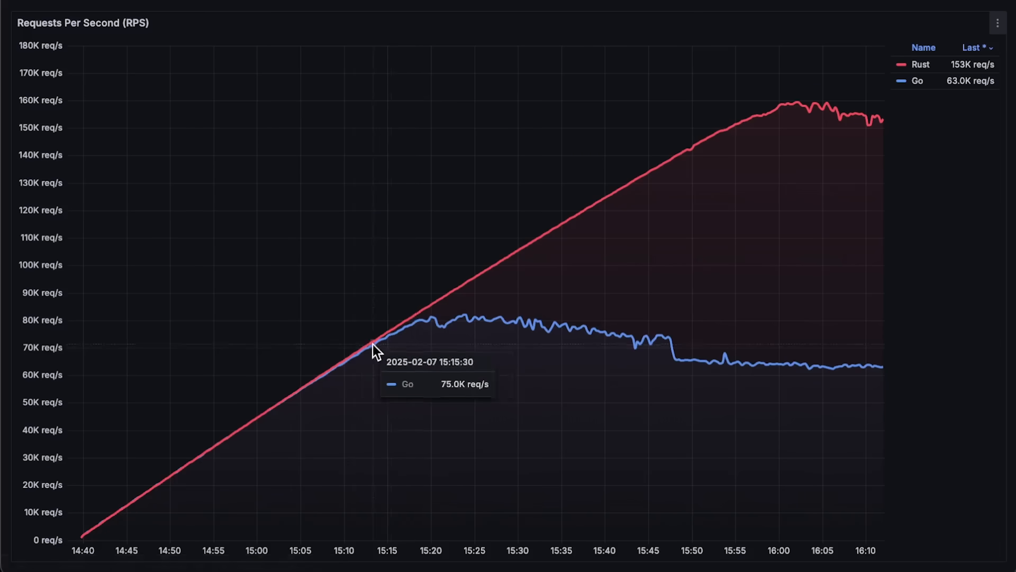
{"action": "mouse_move", "coordinate": [435, 338]}
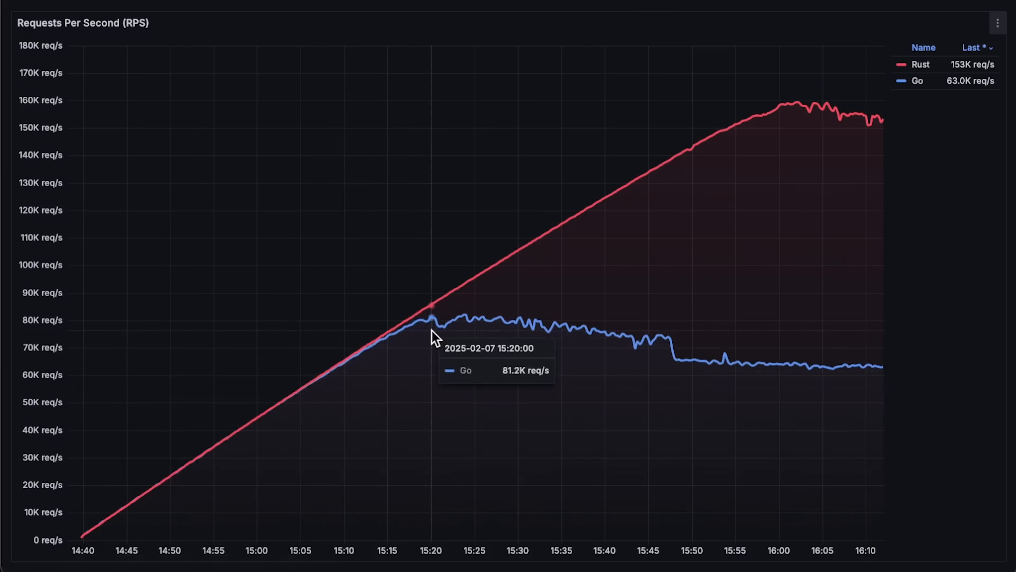
{"action": "mouse_move", "coordinate": [464, 337]}
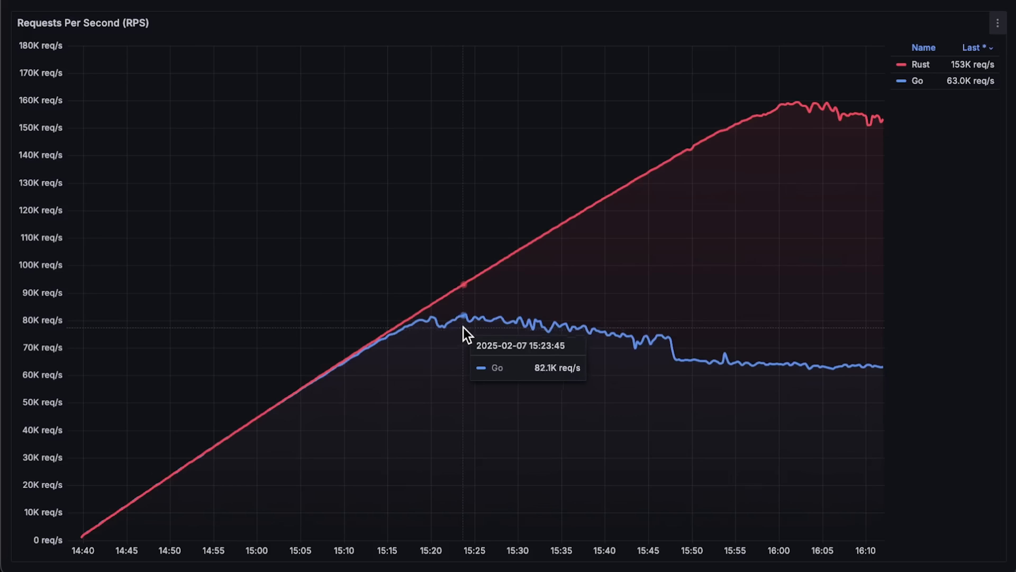
{"action": "mouse_move", "coordinate": [818, 126]}
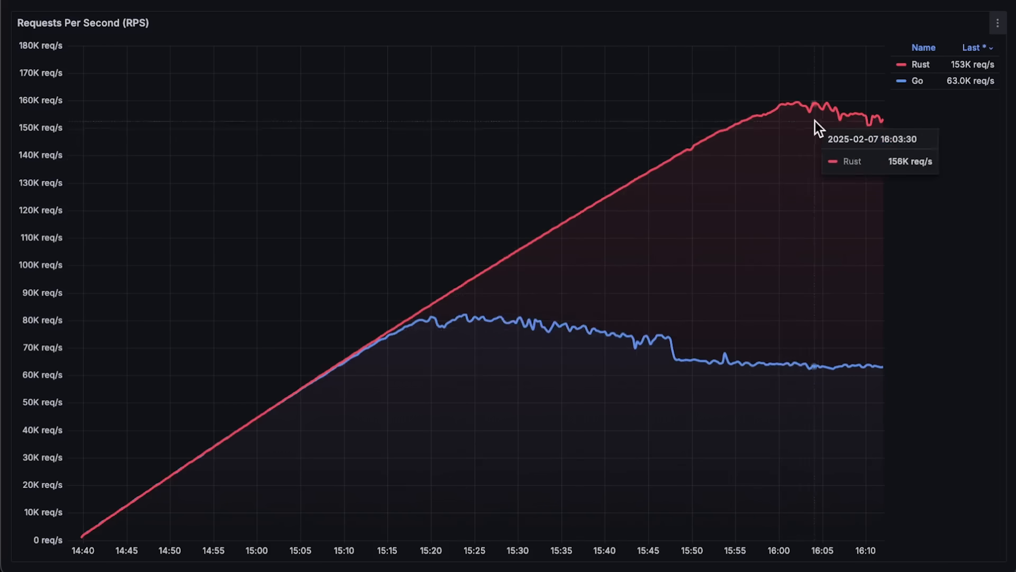
{"action": "mouse_move", "coordinate": [814, 118]}
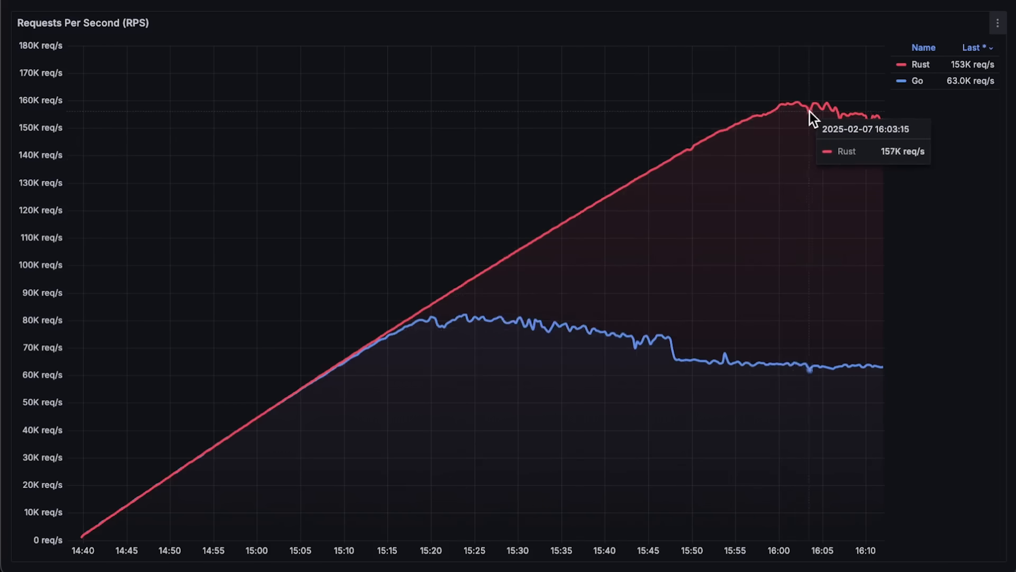
{"action": "mouse_move", "coordinate": [800, 115]}
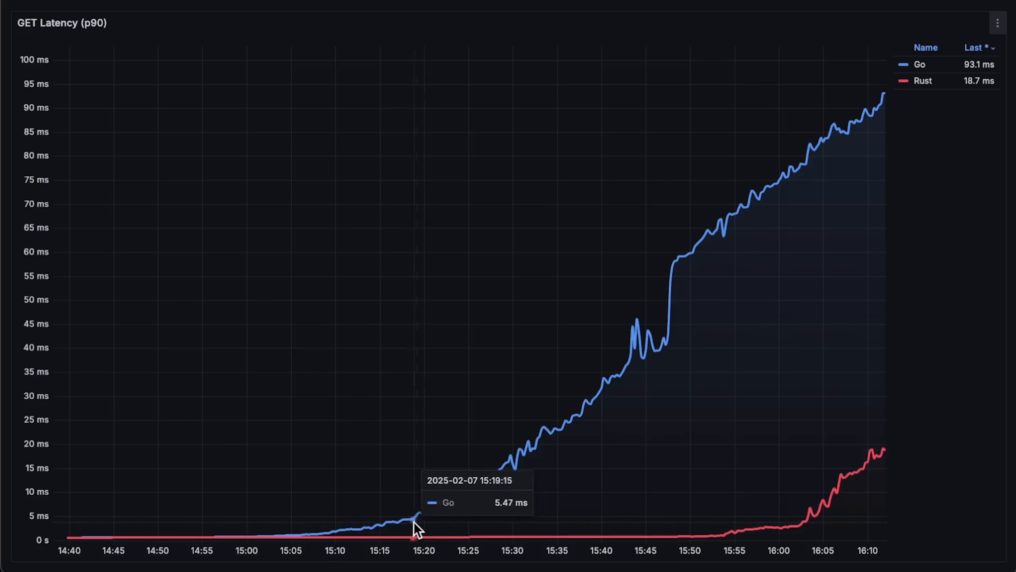
{"action": "mouse_move", "coordinate": [835, 156]}
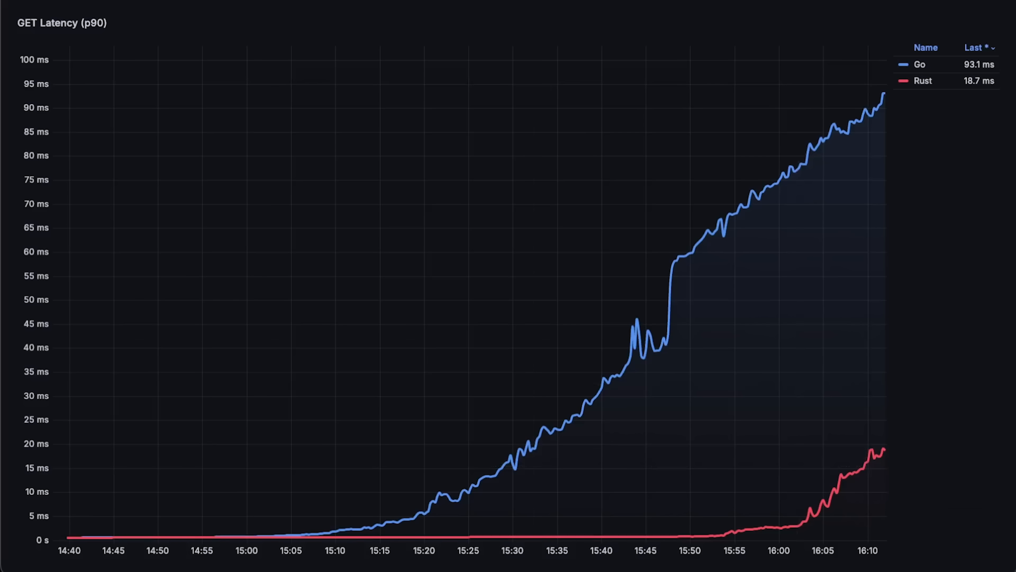
Return to the four-panel dashboard, enlarge CPU Usage, then enlarge App Memory Usage (Go 740 MiB, Rust 542 MiB).
{"action": "left_click", "coordinate": [1000, 19]}
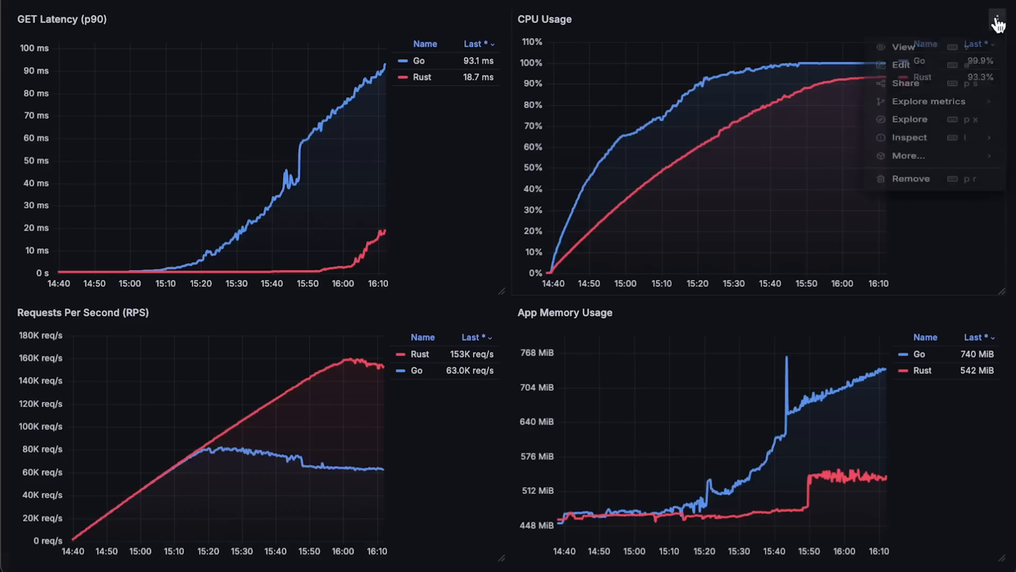
{"action": "left_click", "coordinate": [903, 46]}
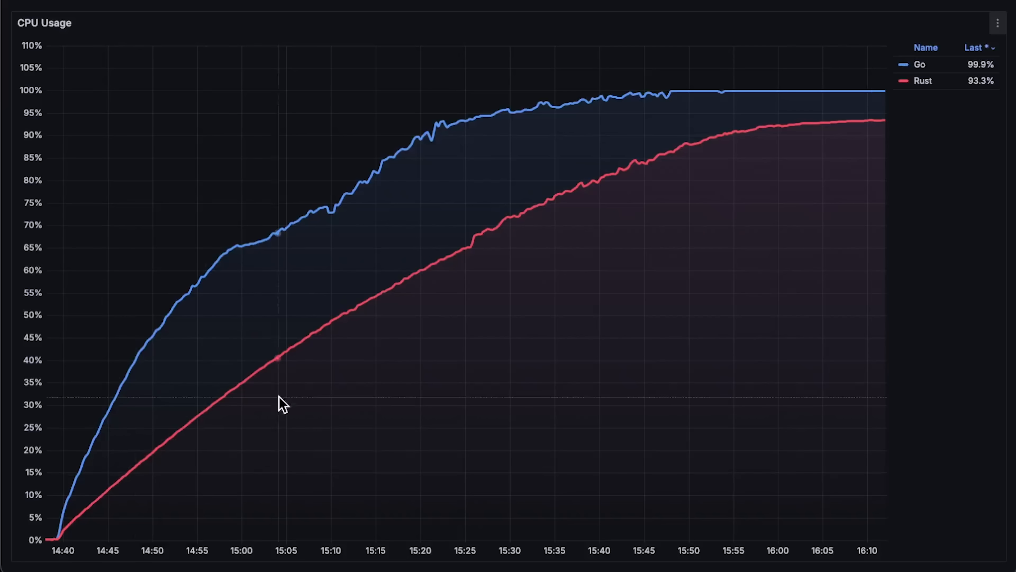
{"action": "mouse_move", "coordinate": [881, 91]}
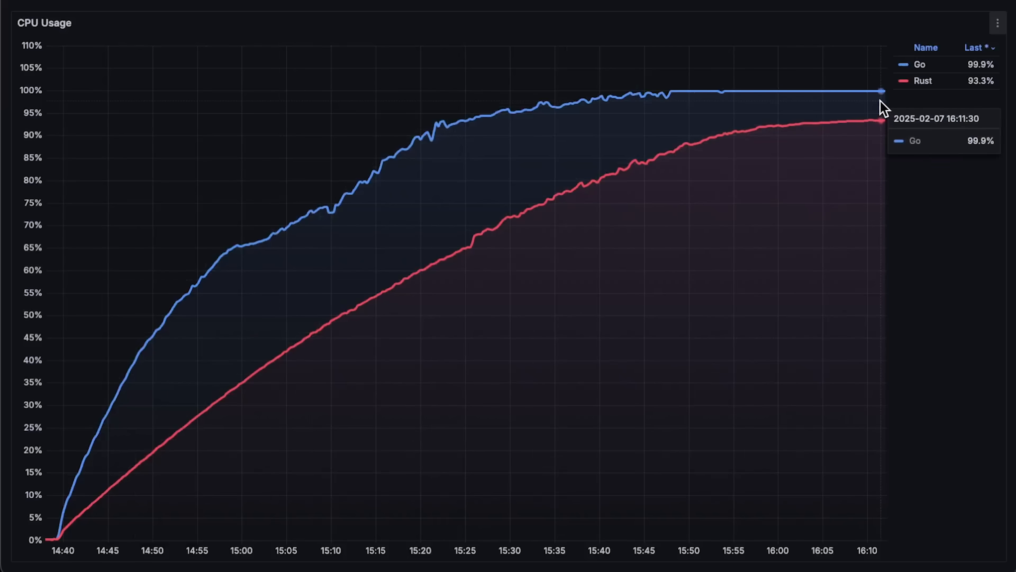
{"action": "mouse_move", "coordinate": [687, 107]}
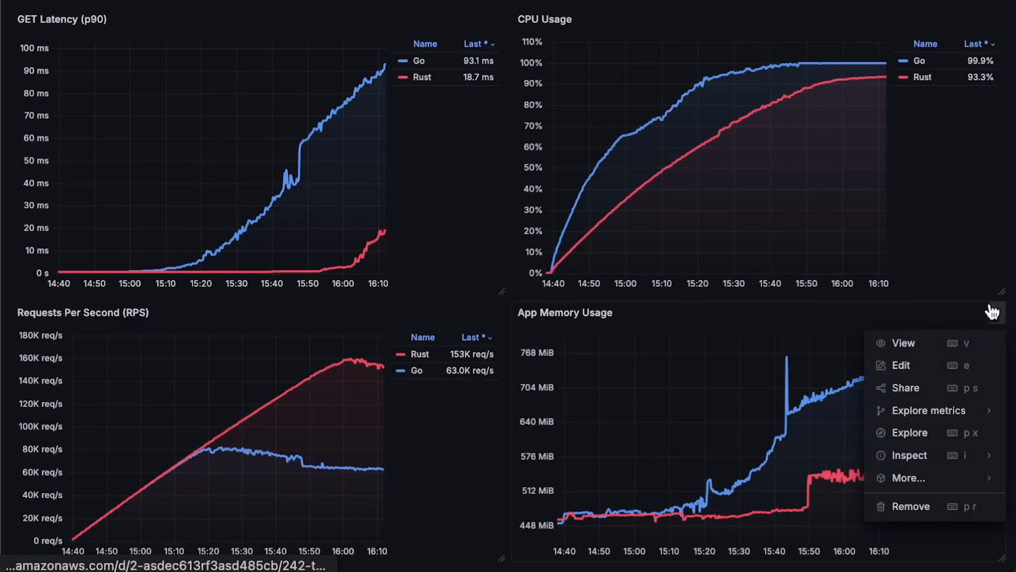
{"action": "left_click", "coordinate": [903, 343]}
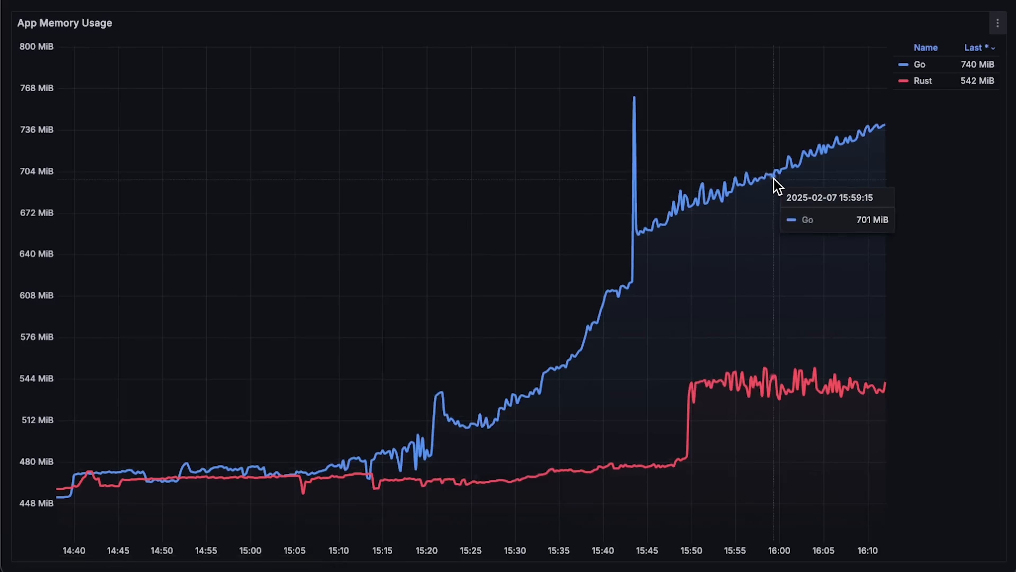